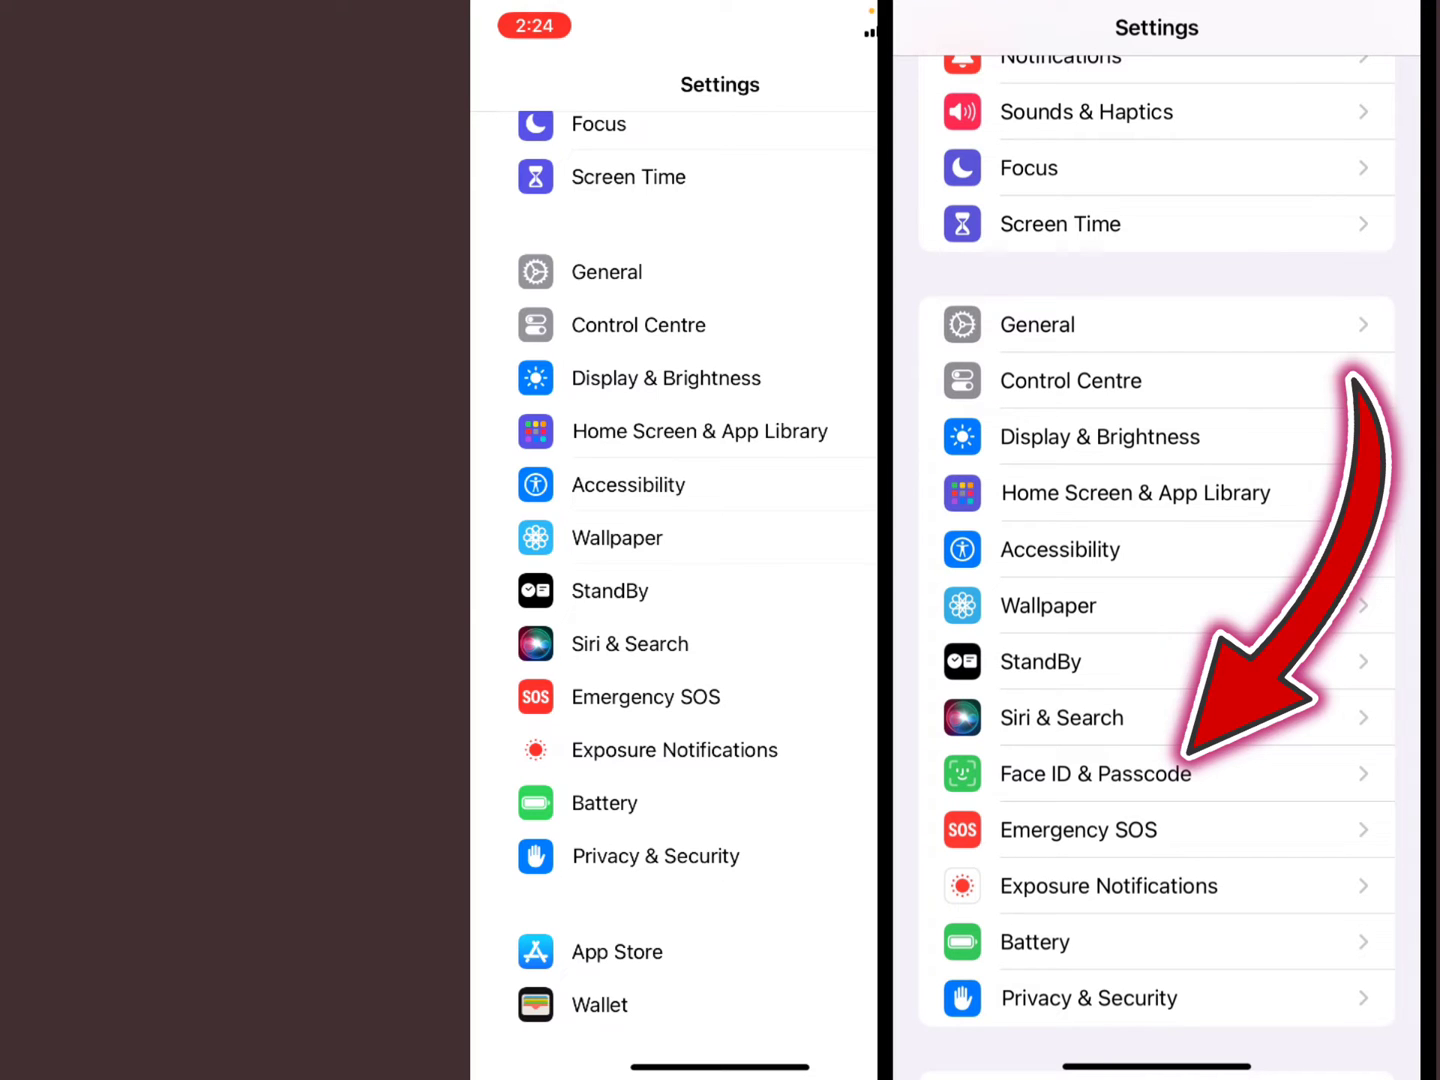
# - Scroll the main Settings list and go into Screen Time
pyautogui.scroll(3)
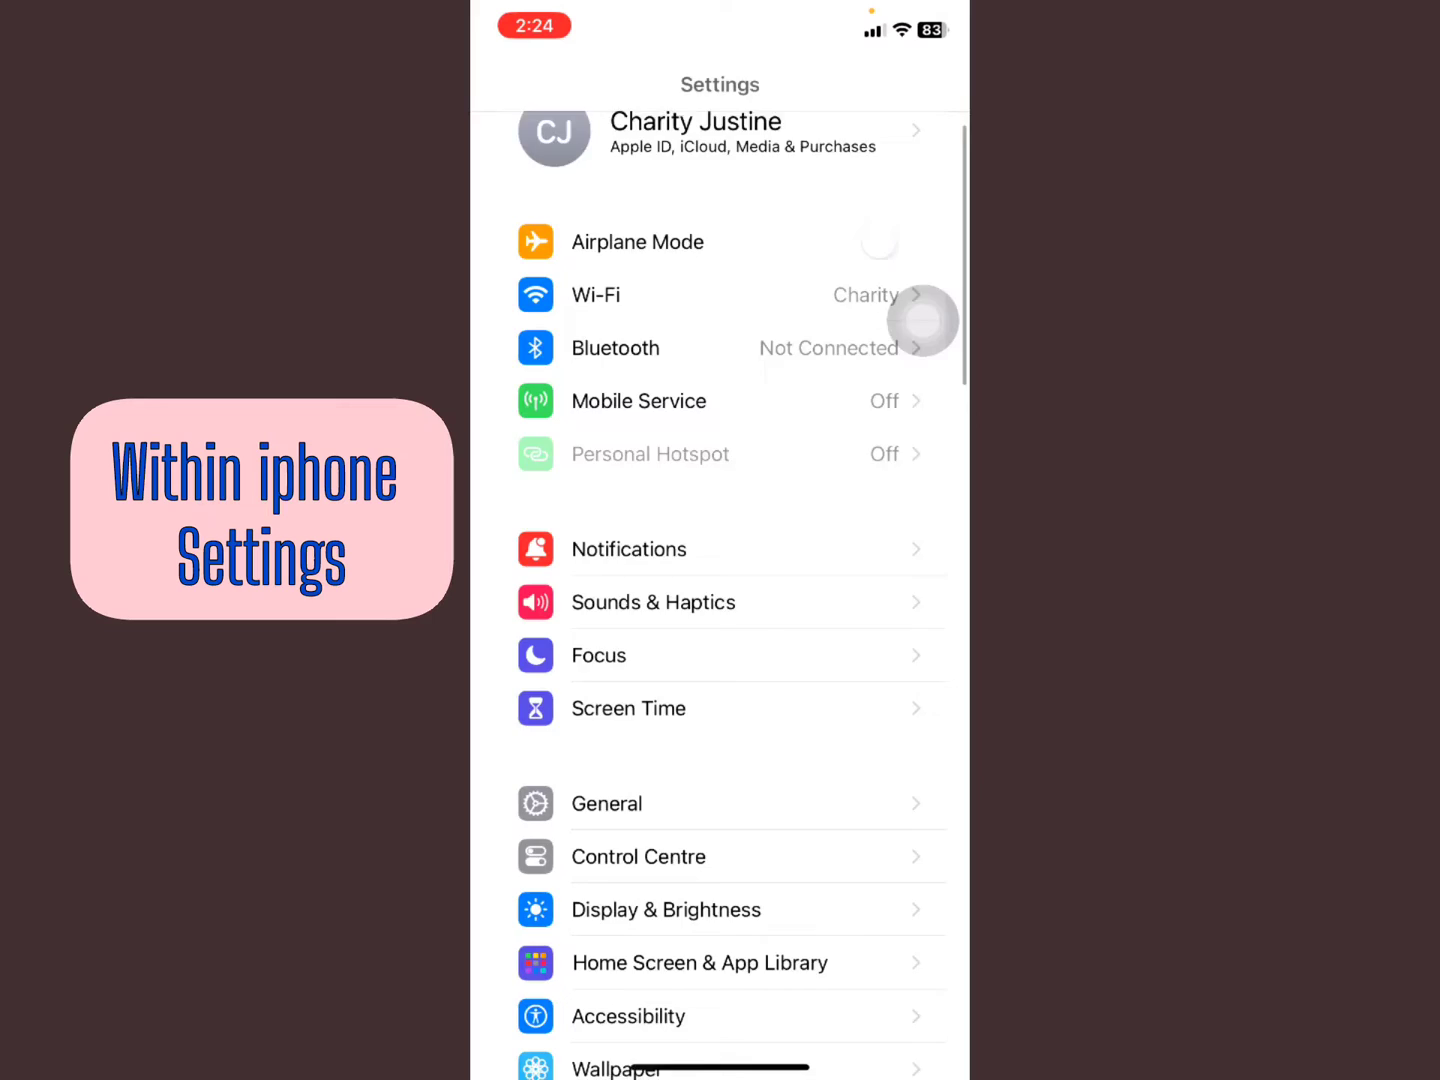
pyautogui.scroll(3)
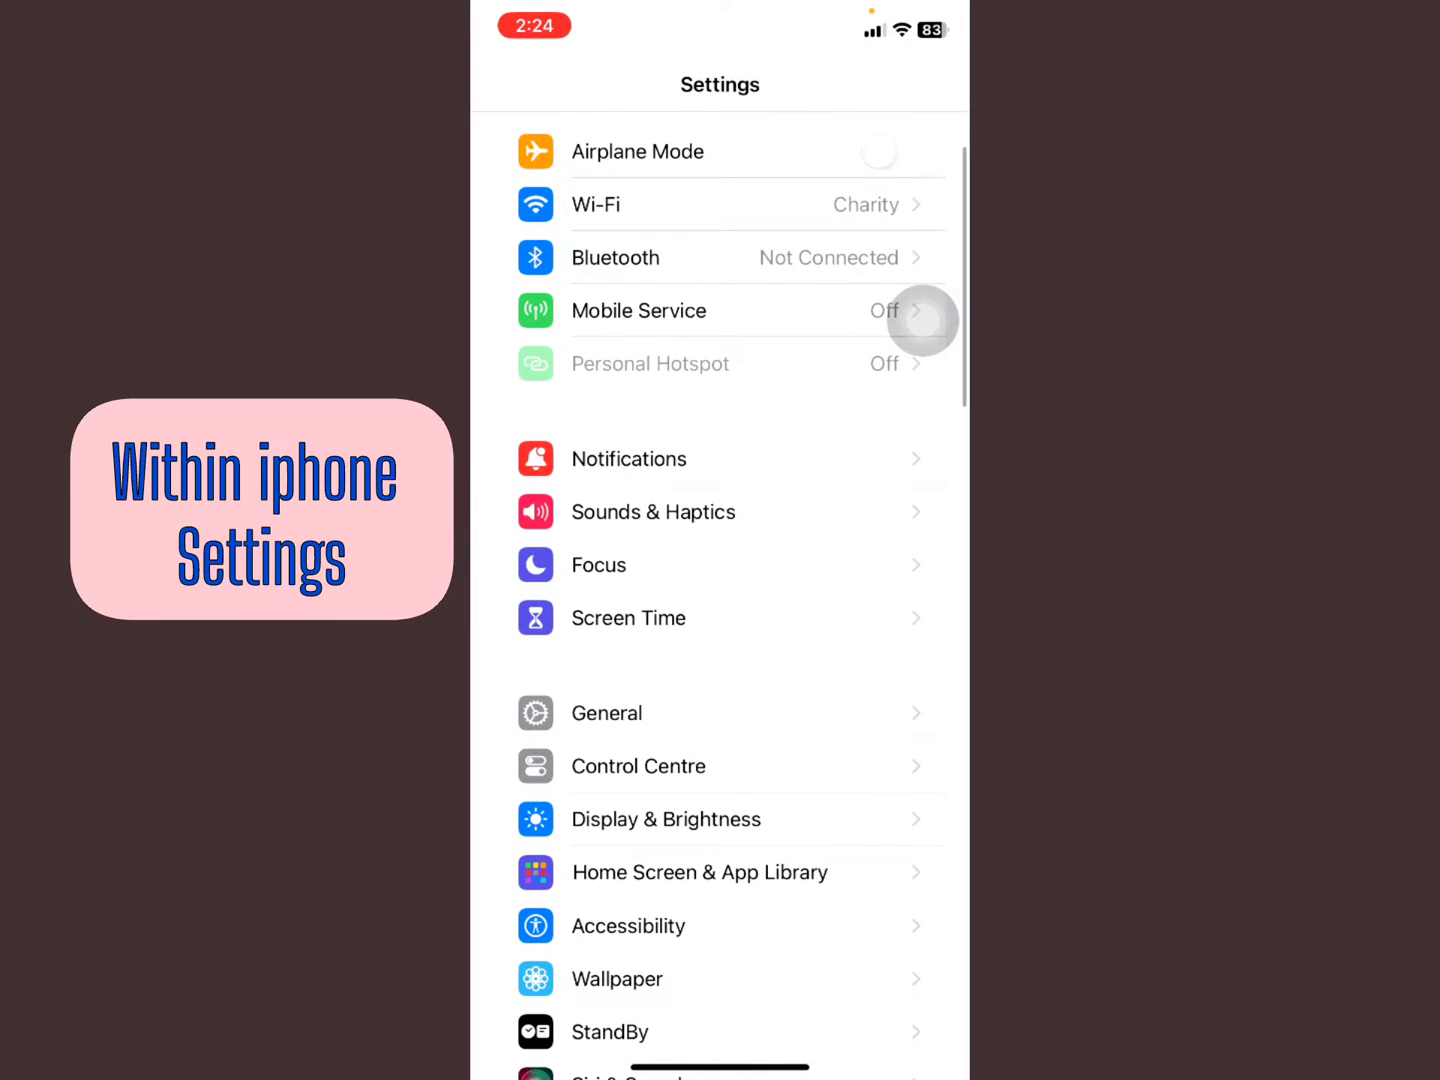
pyautogui.click(628, 616)
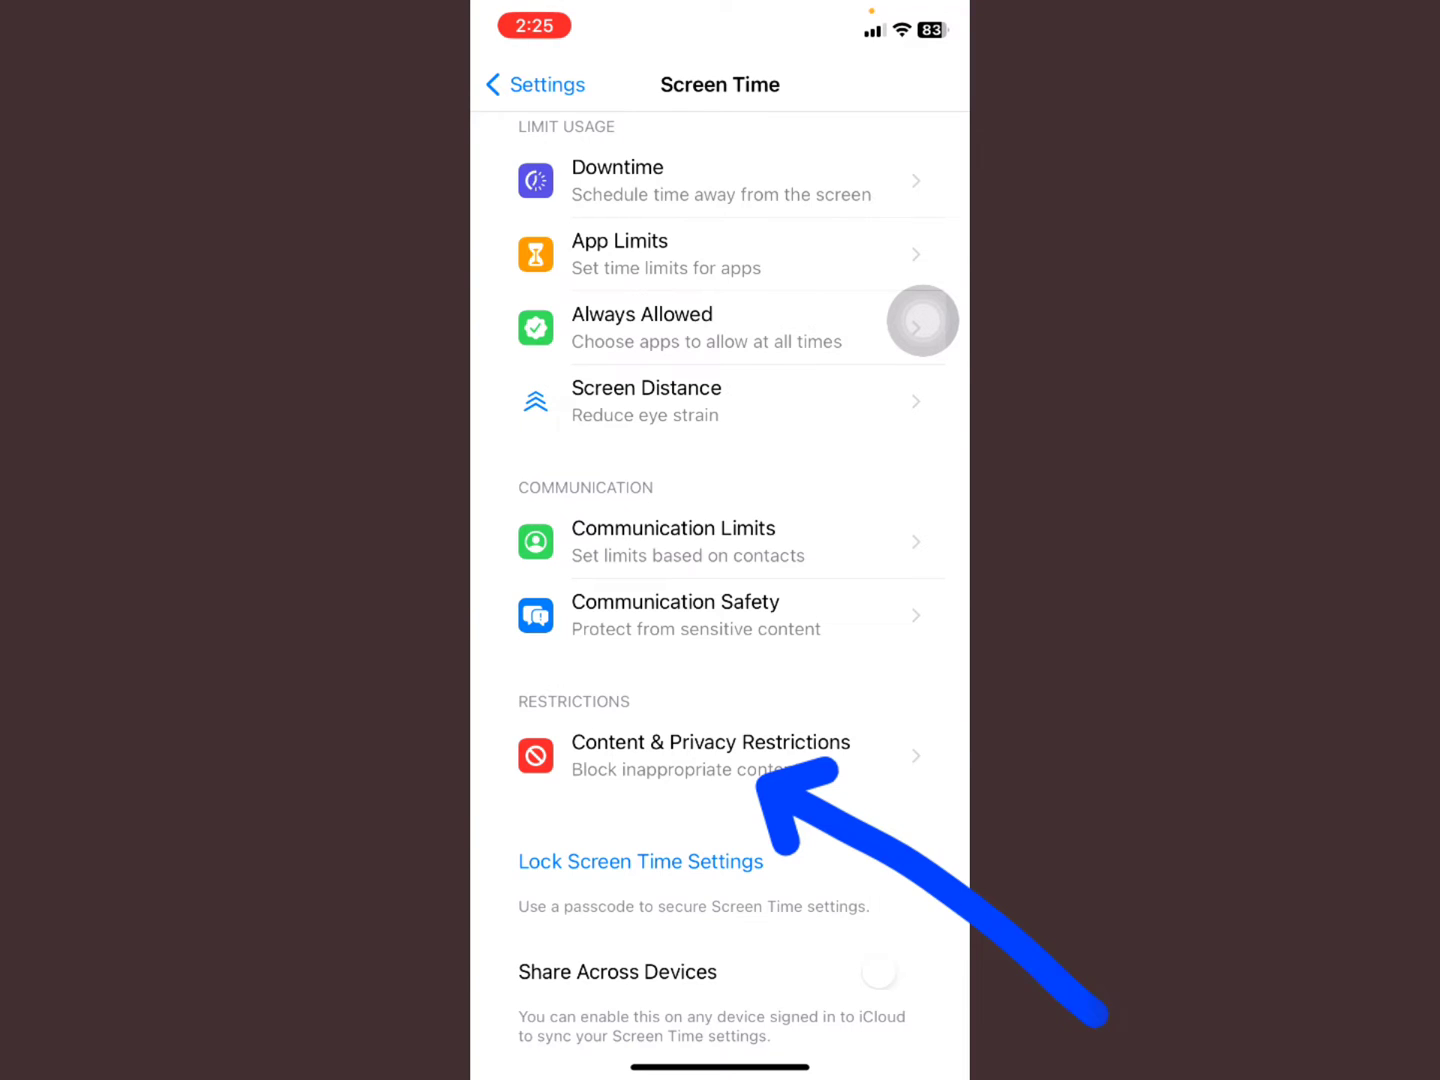
# - Go into Content & Privacy Restrictions and scroll to the Allow Changes section with Passcode Changes
pyautogui.click(710, 744)
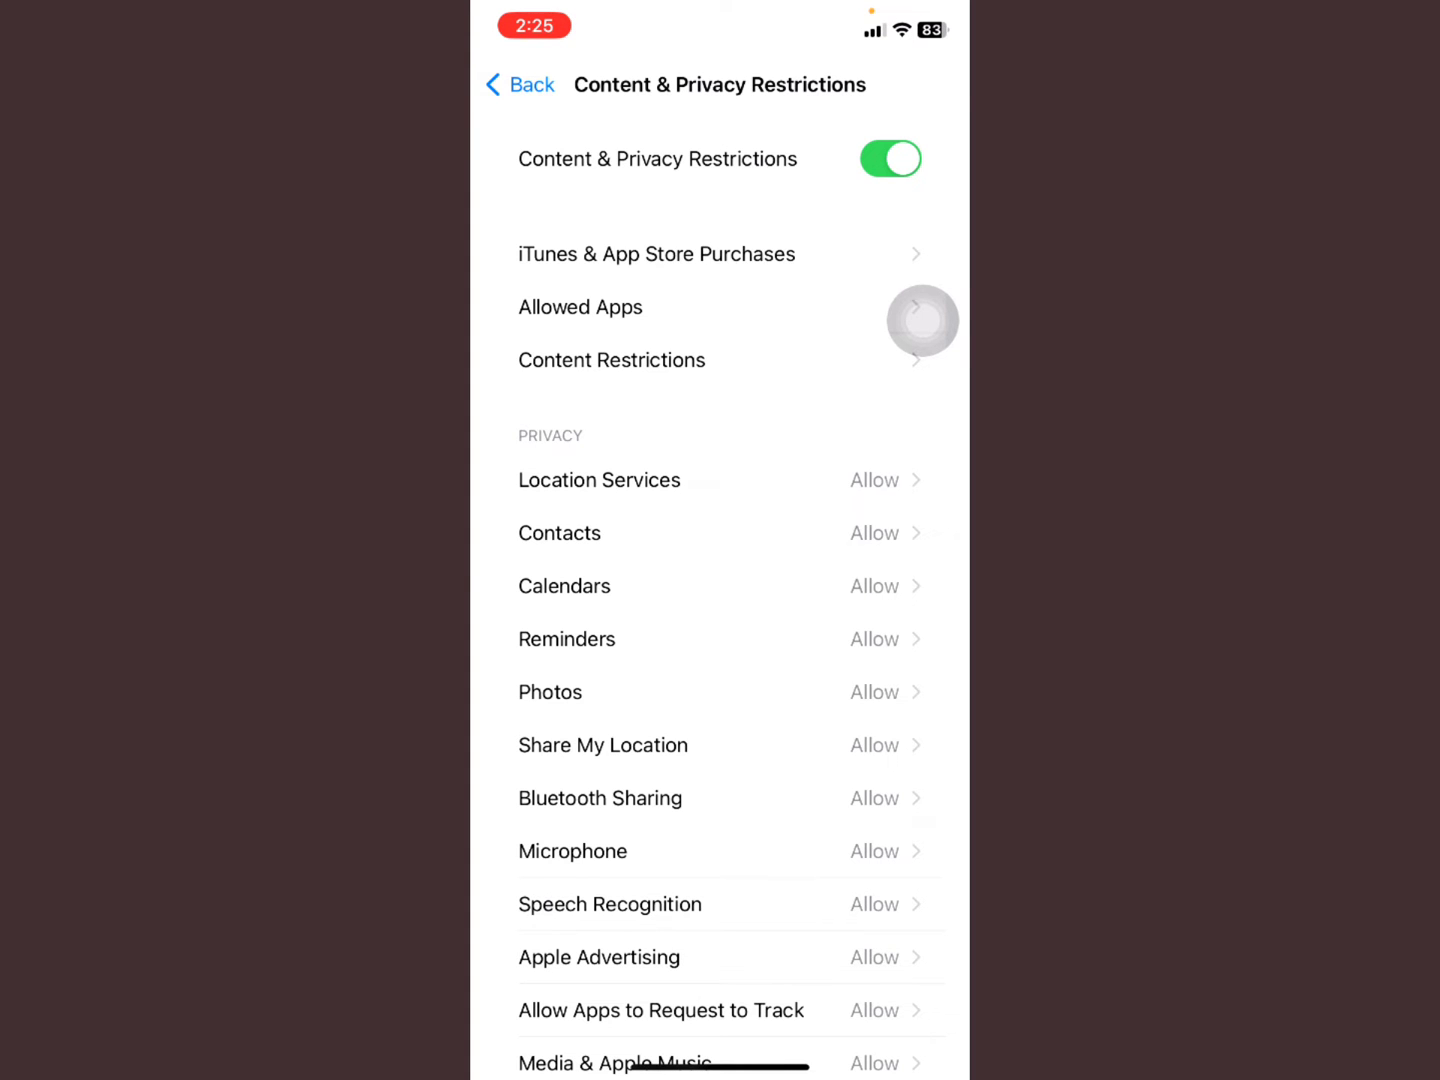
pyautogui.scroll(-3)
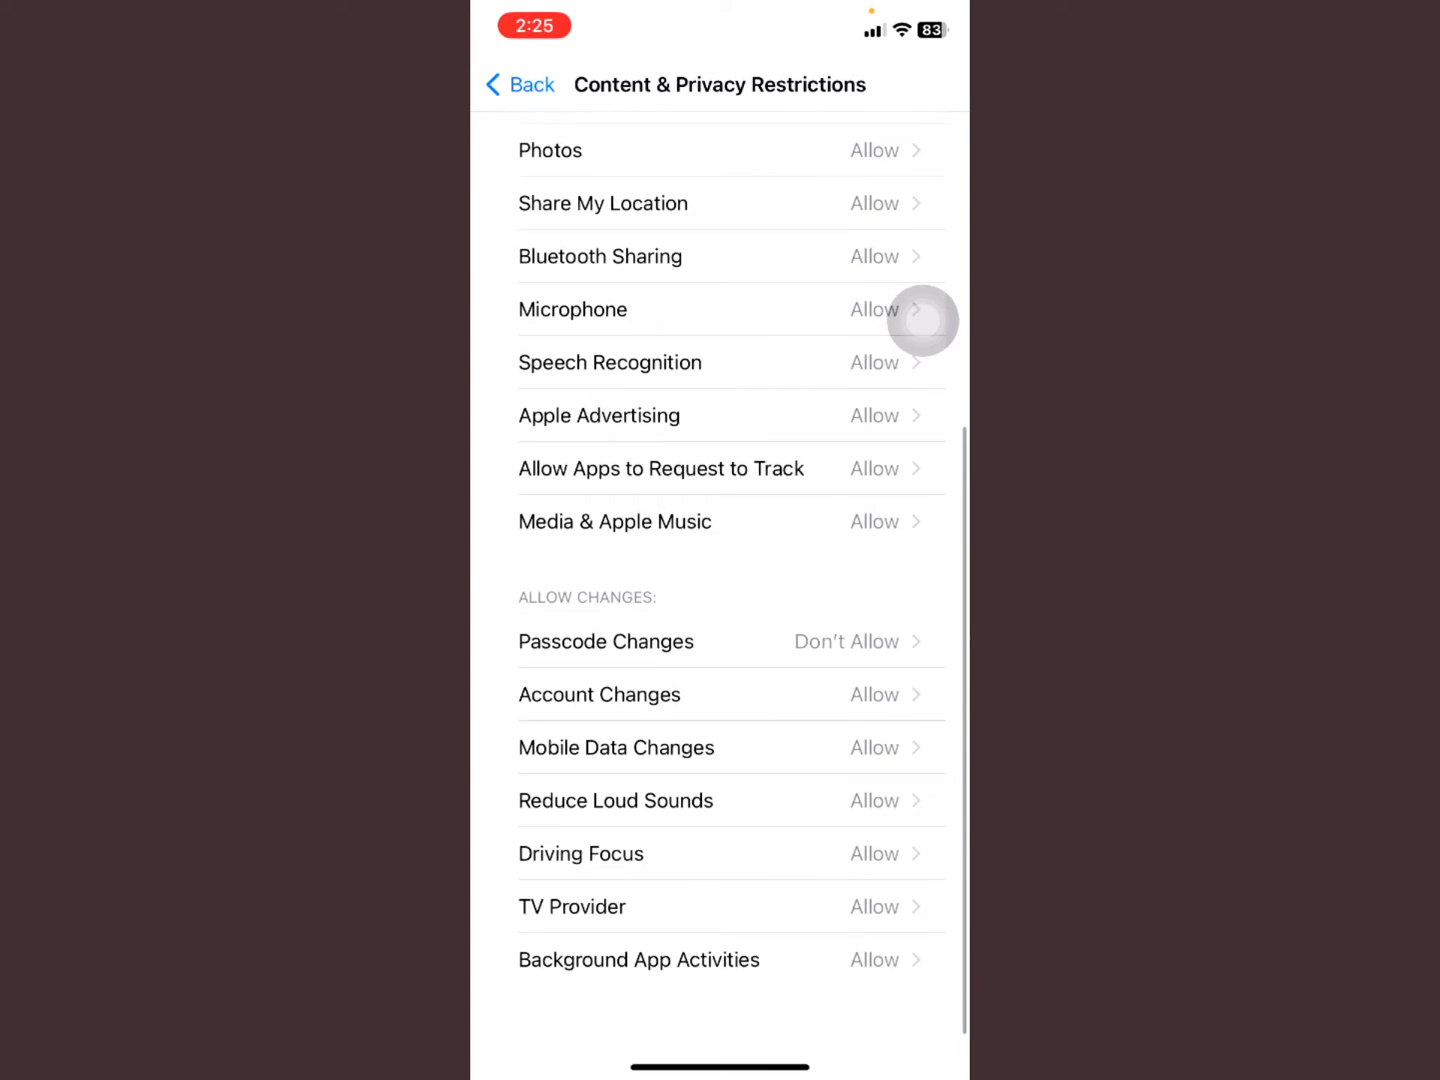
pyautogui.scroll(-3)
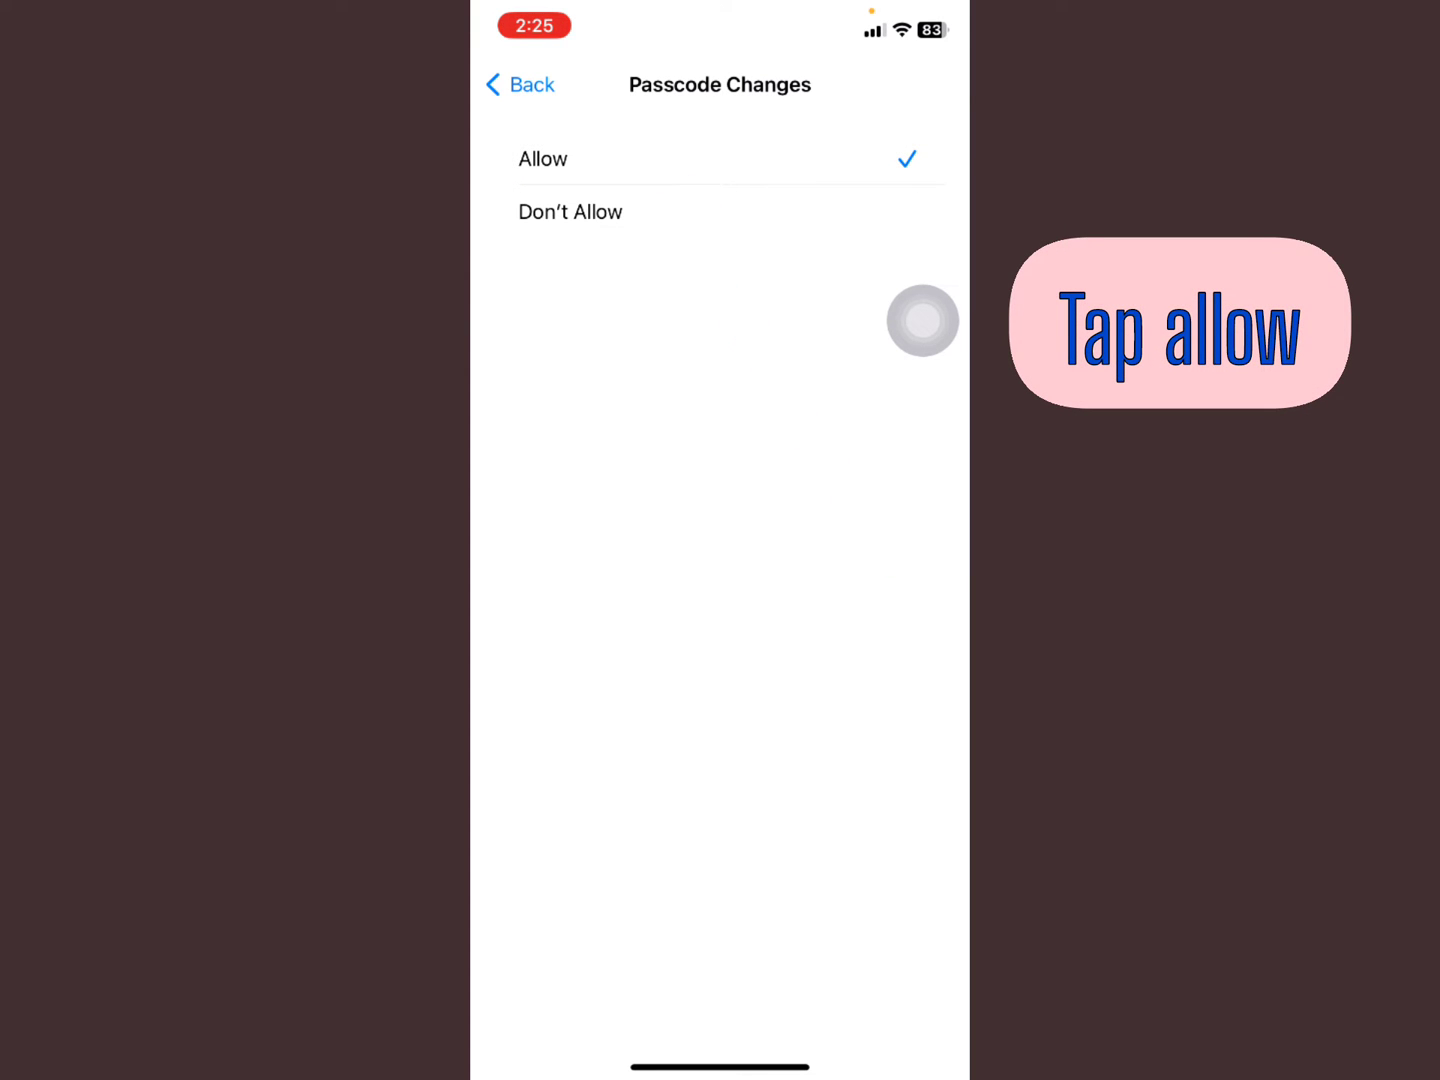
# - Return to the Content & Privacy Restrictions list with Passcode Changes now set to Allow
pyautogui.click(520, 84)
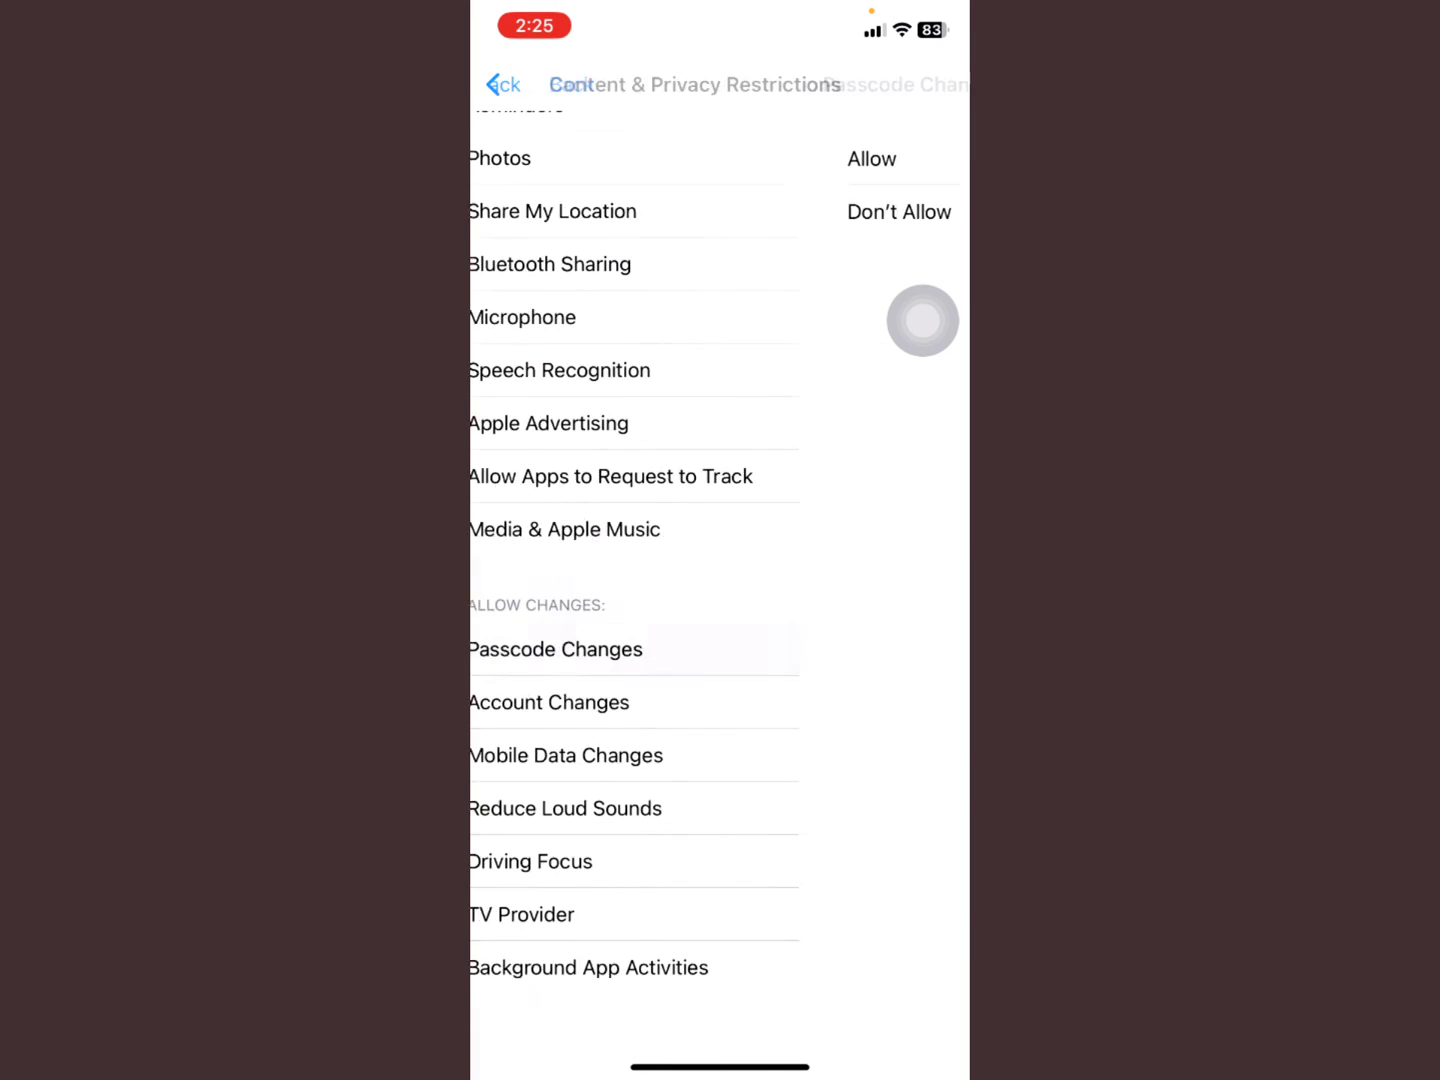
# - Back out through Screen Time to the main Settings list and scroll to the restored Face ID & Passcode entry
pyautogui.click(504, 84)
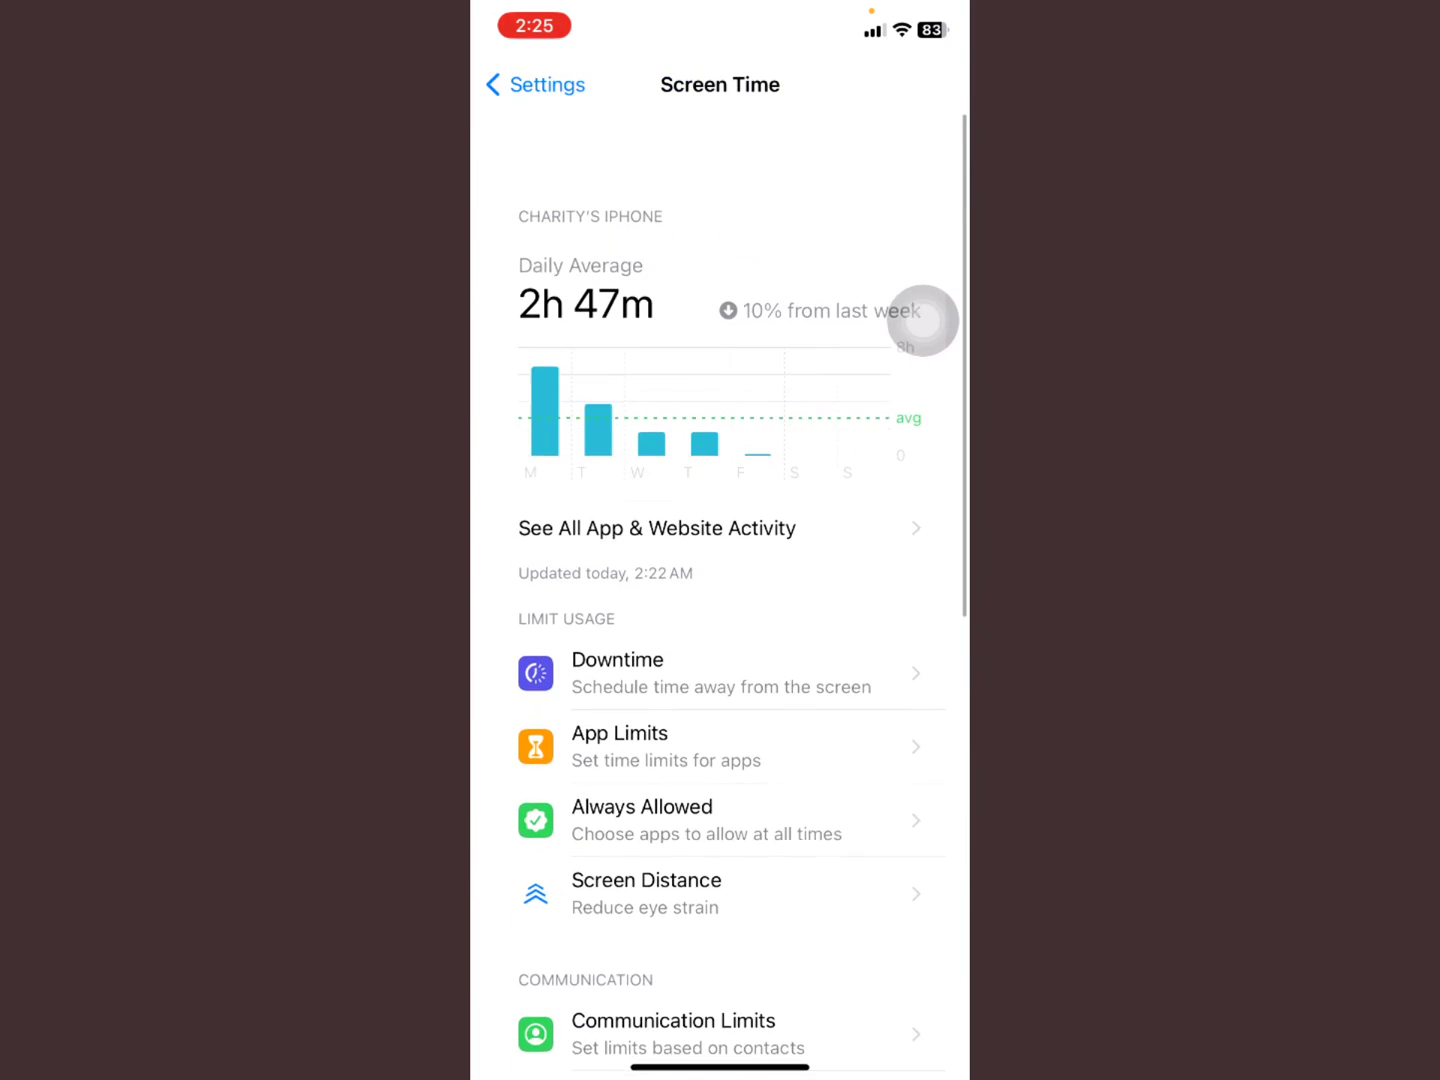
pyautogui.click(534, 84)
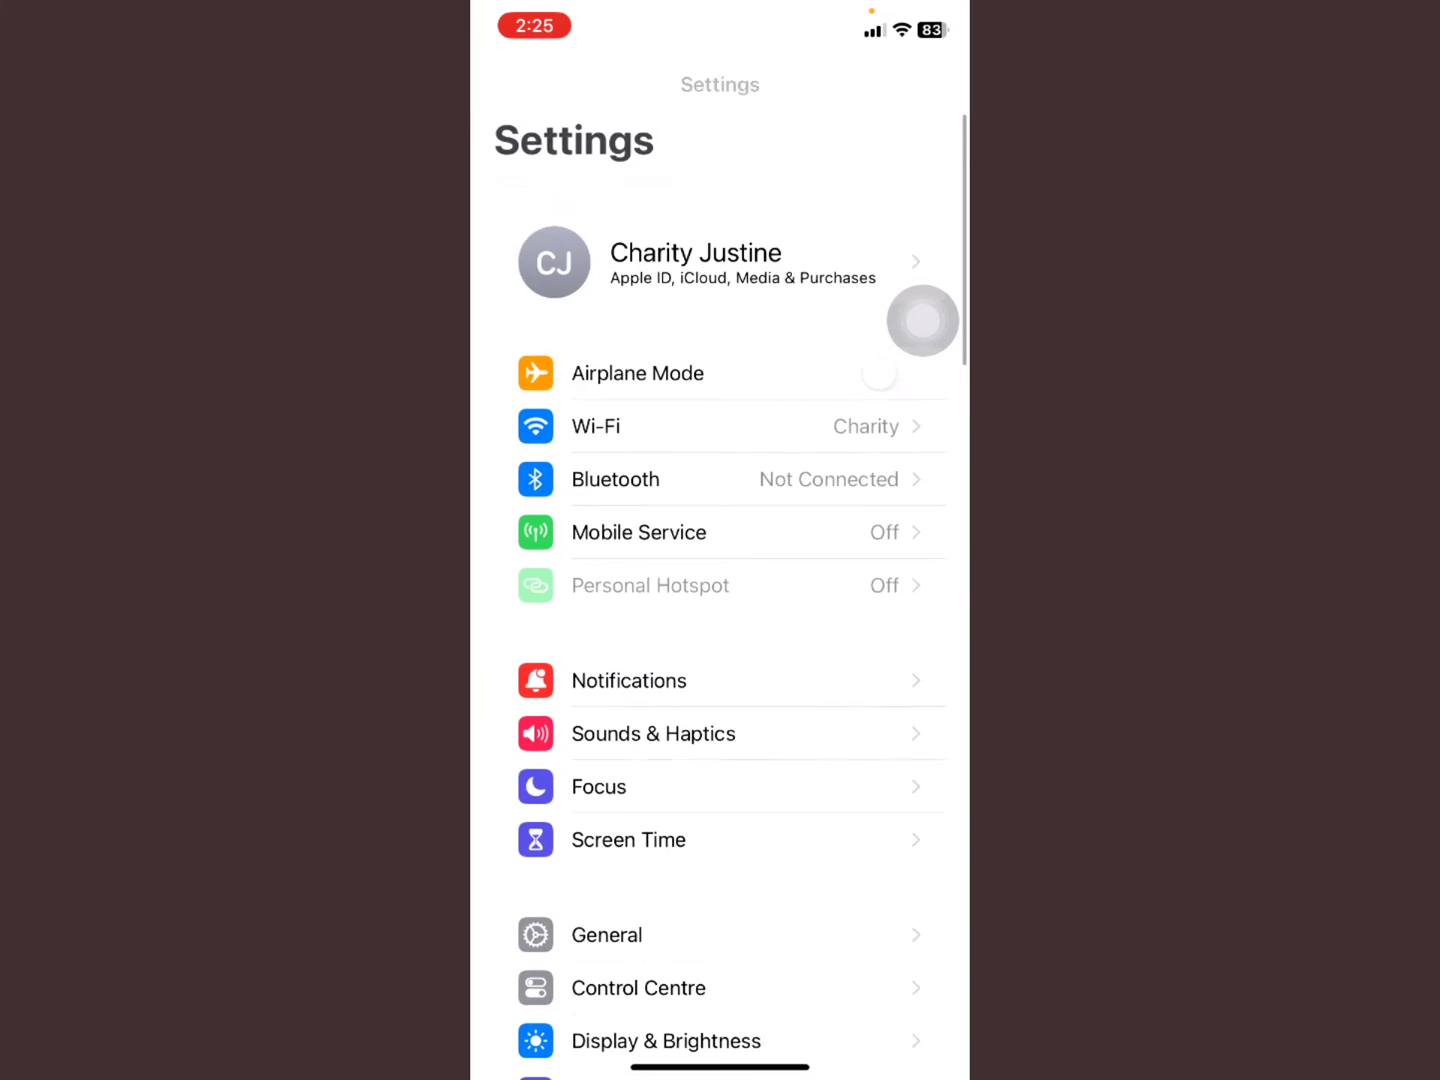
pyautogui.scroll(-3)
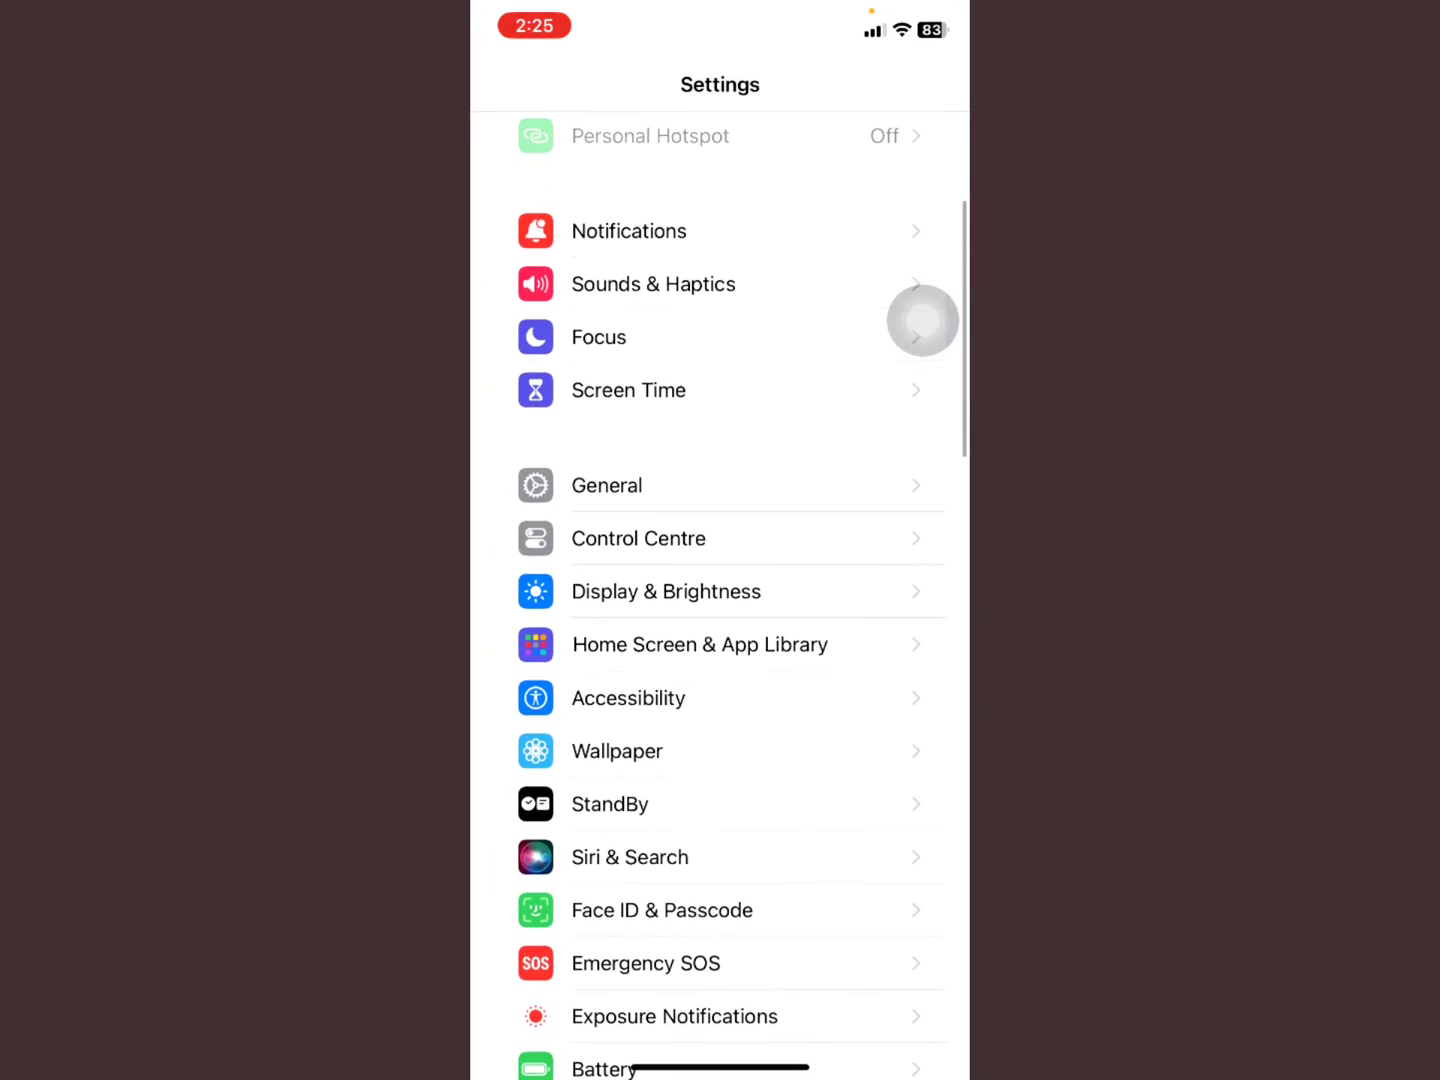
pyautogui.scroll(3)
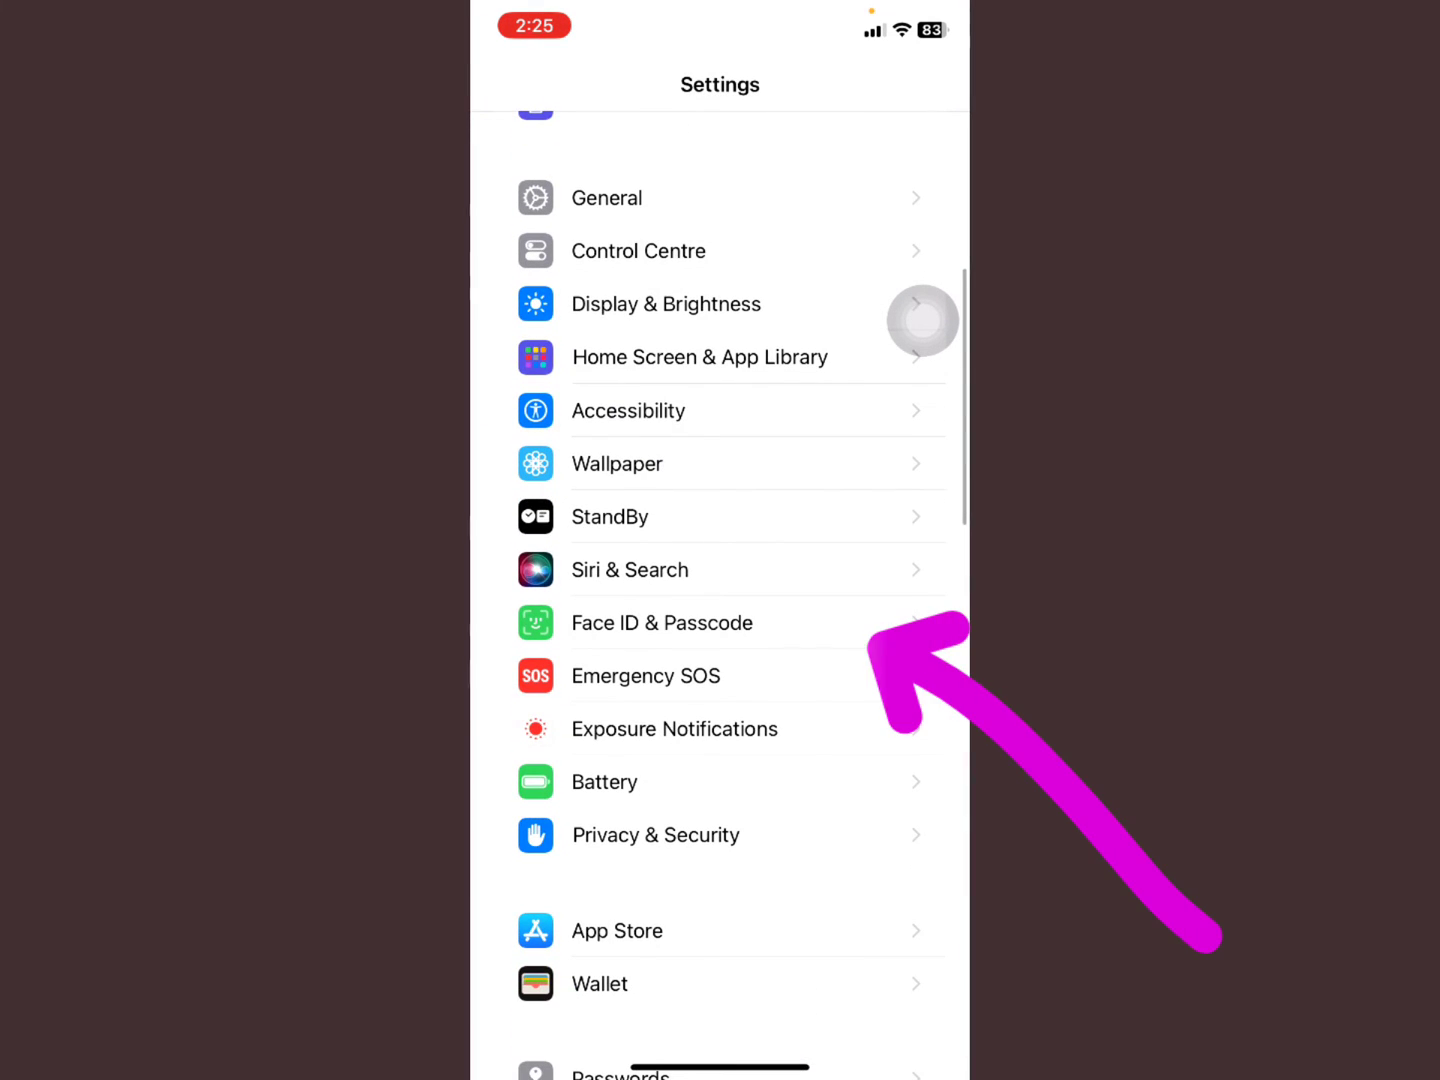